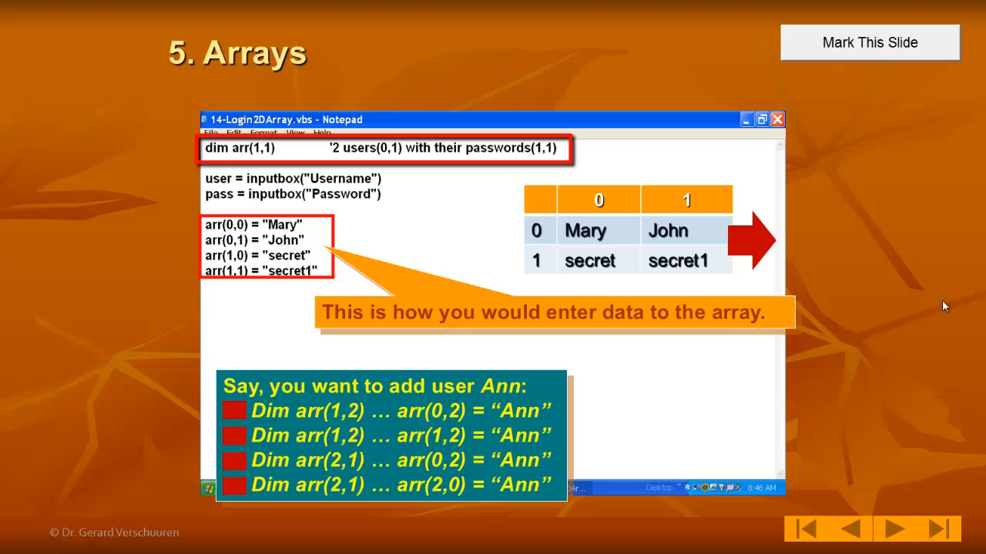
{"action": "mouse_move", "coordinate": [936, 302]}
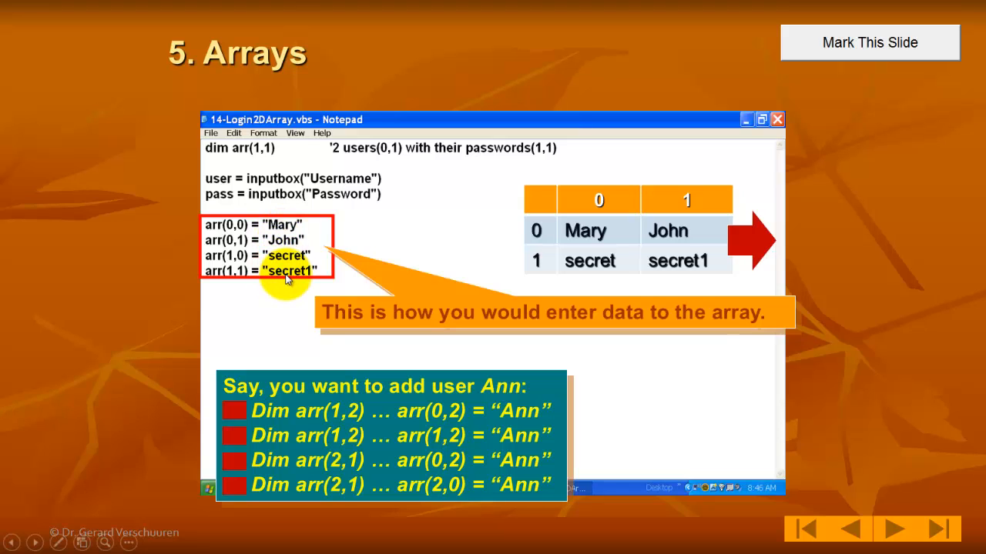
{"action": "mouse_move", "coordinate": [757, 200]}
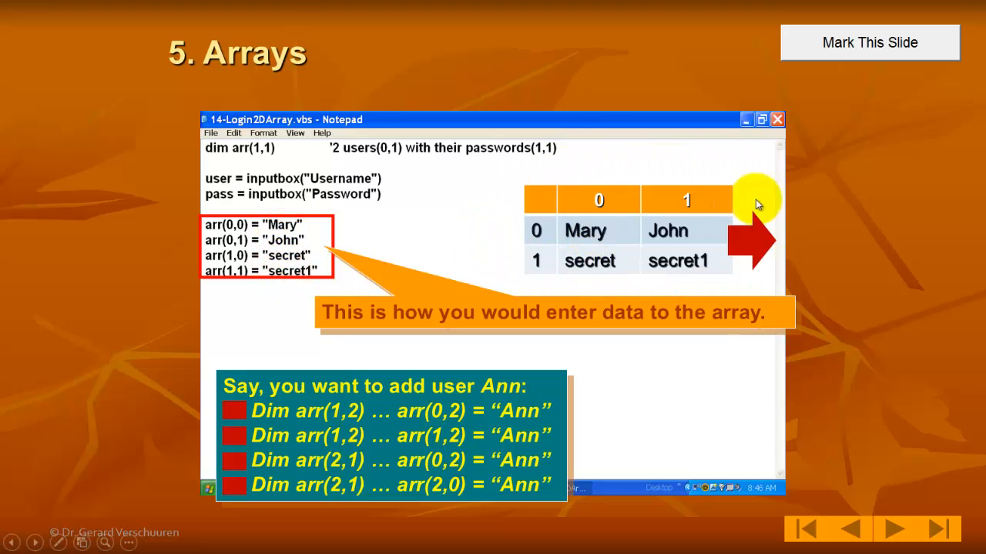
{"action": "mouse_move", "coordinate": [655, 454]}
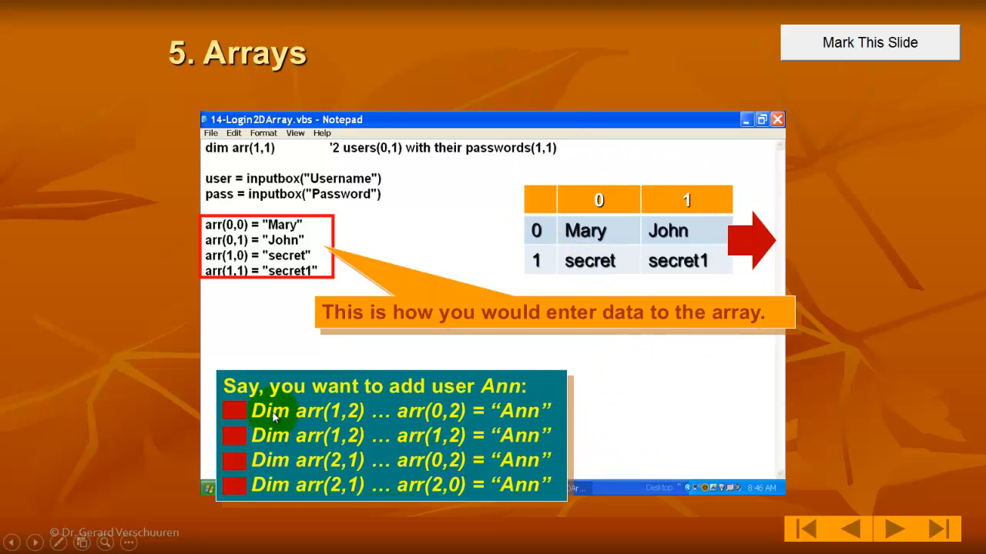
{"action": "mouse_move", "coordinate": [485, 361]}
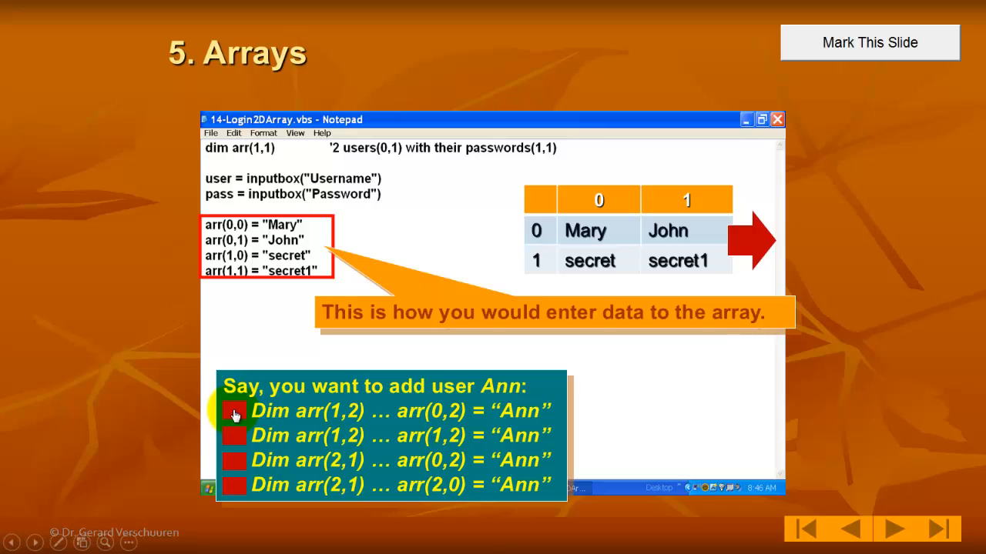
Step: Advance to the slide with Access's Send Object As dialog and its output format list
{"action": "left_click", "coordinate": [890, 529]}
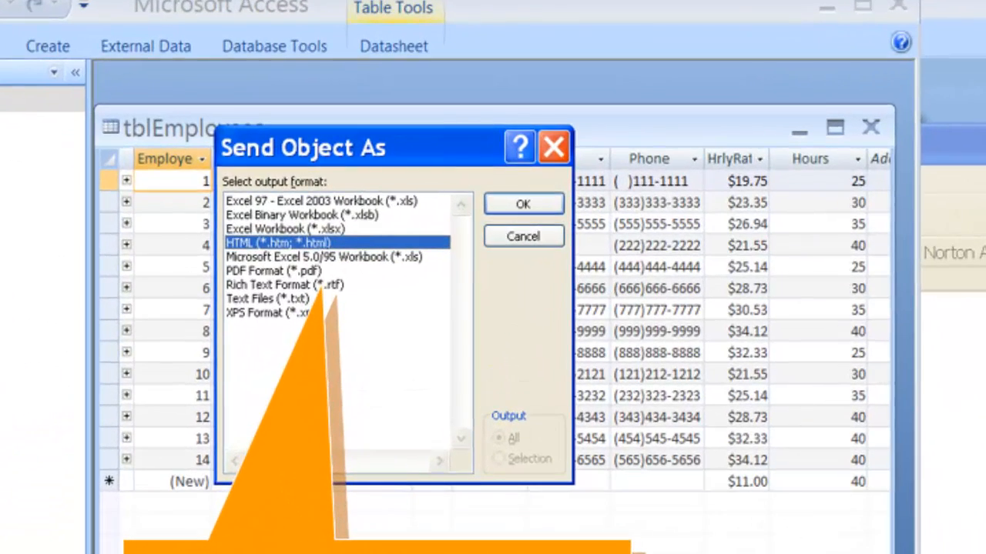
{"action": "mouse_move", "coordinate": [336, 139]}
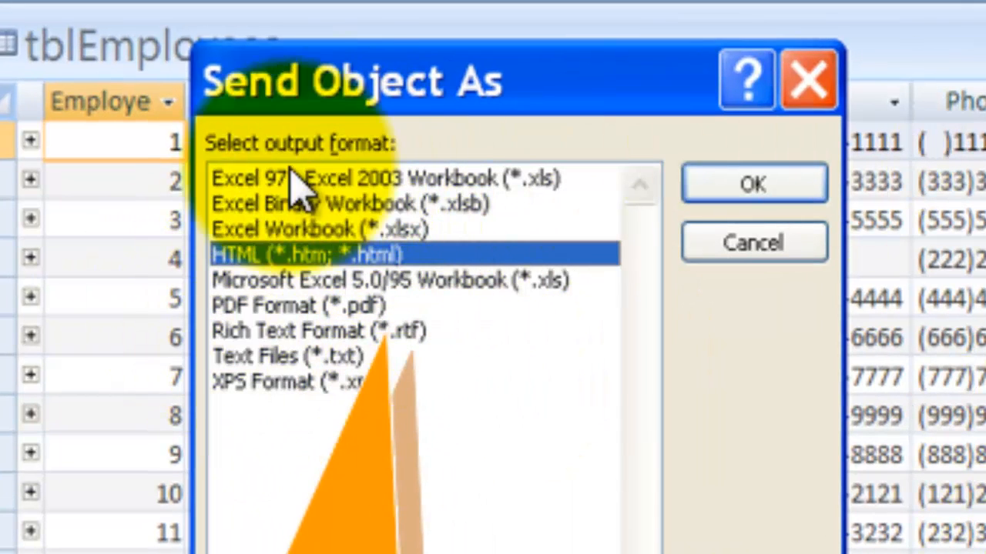
{"action": "mouse_move", "coordinate": [378, 416]}
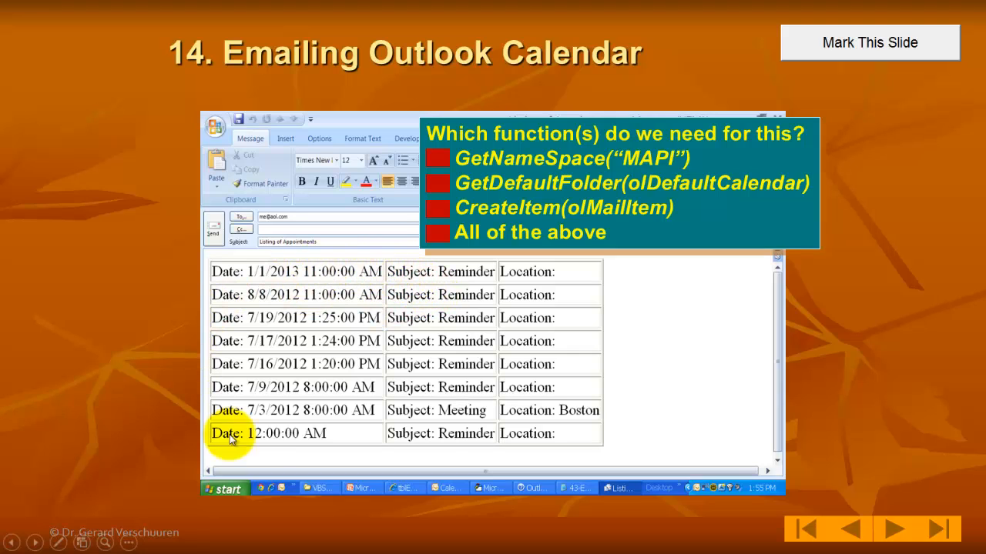
{"action": "mouse_move", "coordinate": [414, 439]}
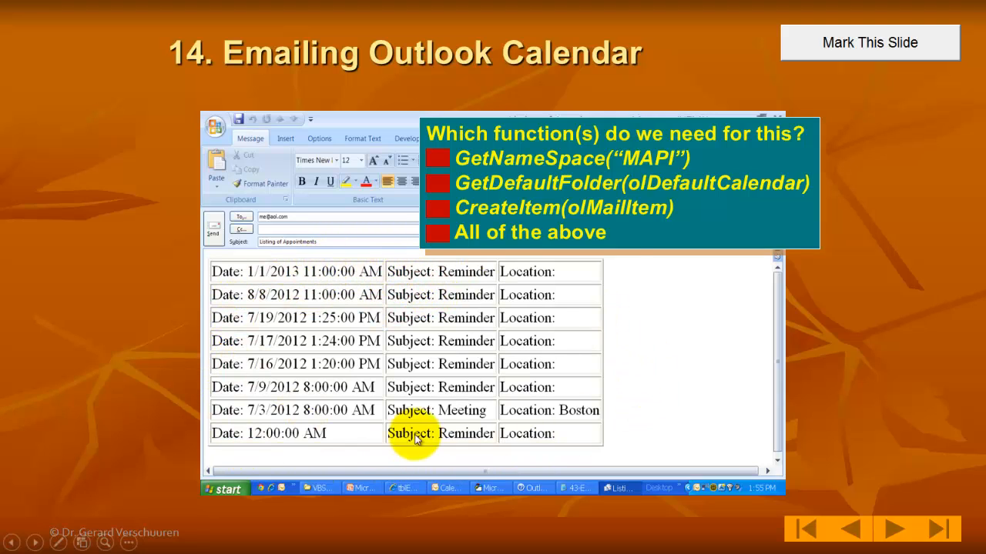
{"action": "mouse_move", "coordinate": [308, 362]}
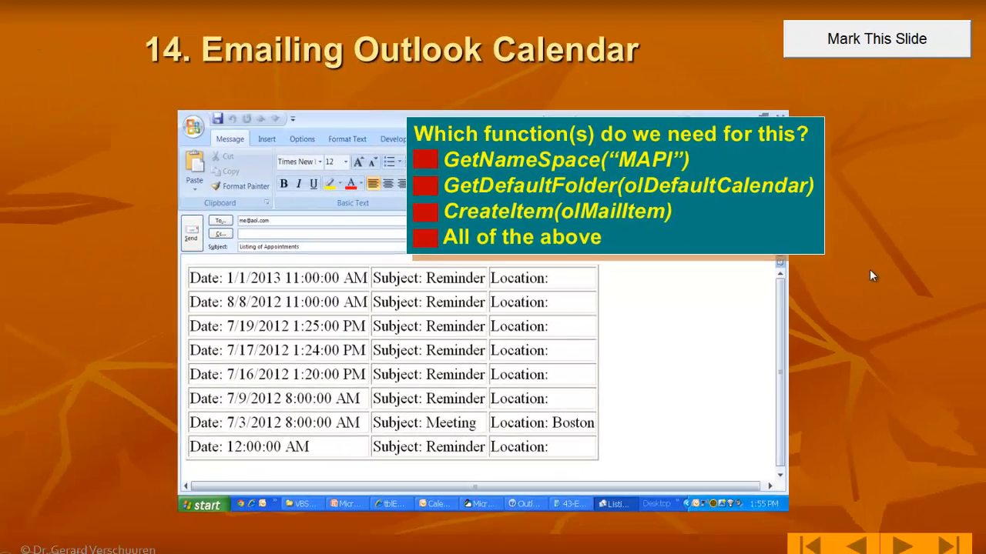
Step: Move past the Outlook calendar quiz to the menu slide linking the demo scripts
{"action": "left_click", "coordinate": [920, 526]}
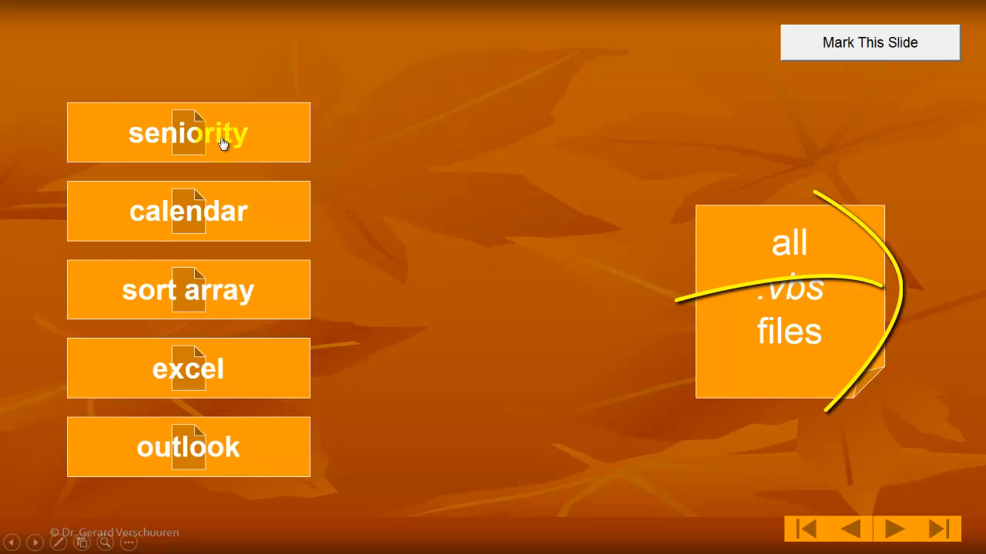
{"action": "mouse_move", "coordinate": [470, 191]}
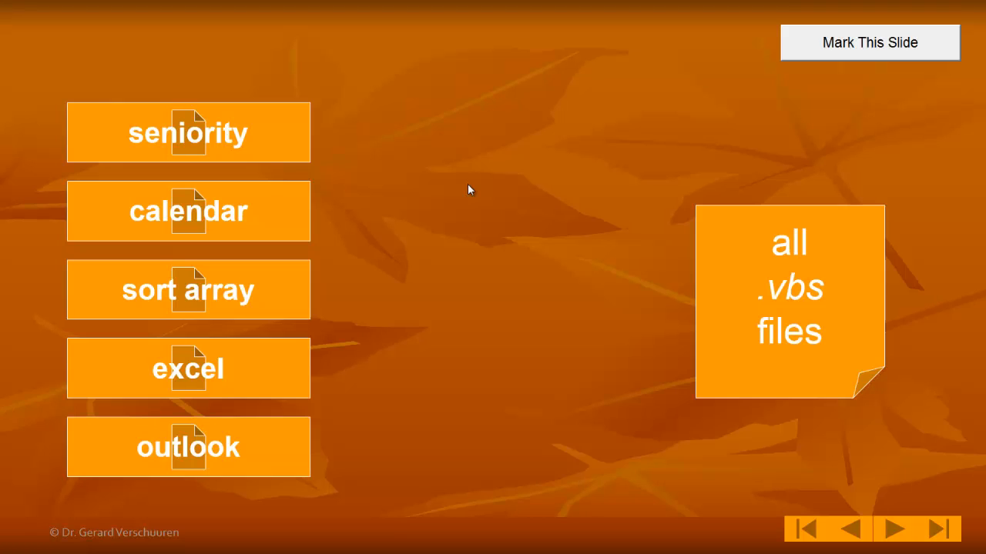
{"action": "mouse_move", "coordinate": [444, 191]}
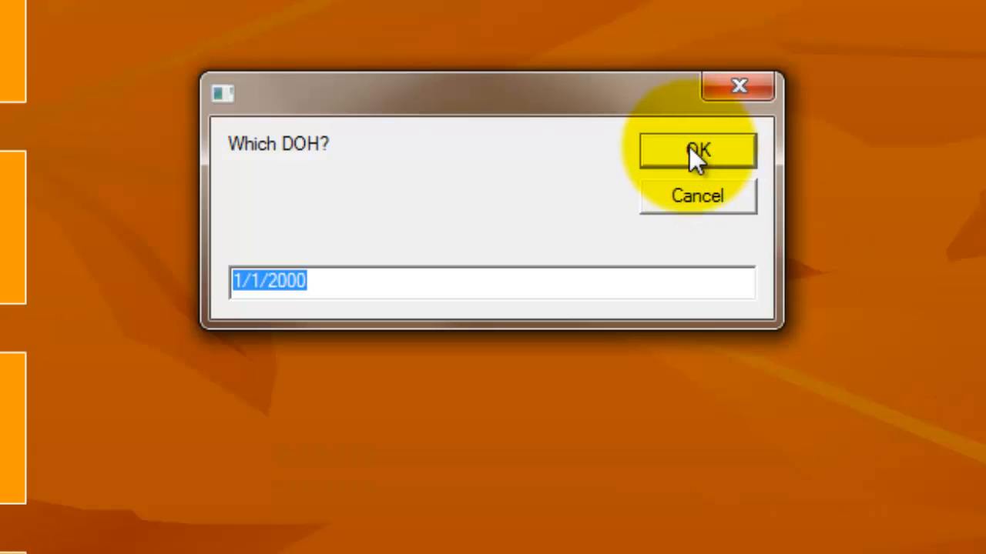
Step: Run the seniority bonus script with hire date 1/1/2000 and salary 45000, then dismiss the result
{"action": "left_click", "coordinate": [696, 149]}
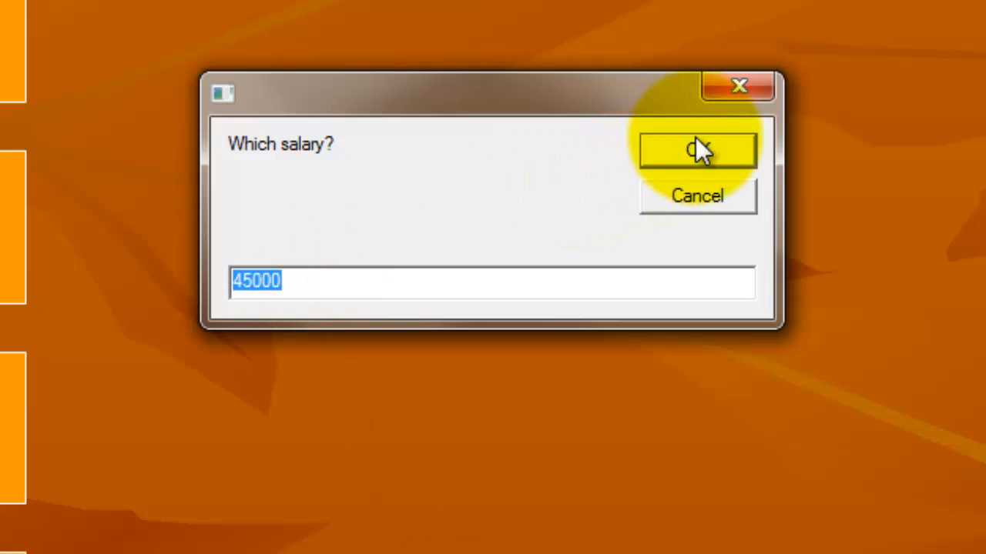
{"action": "left_click", "coordinate": [696, 148]}
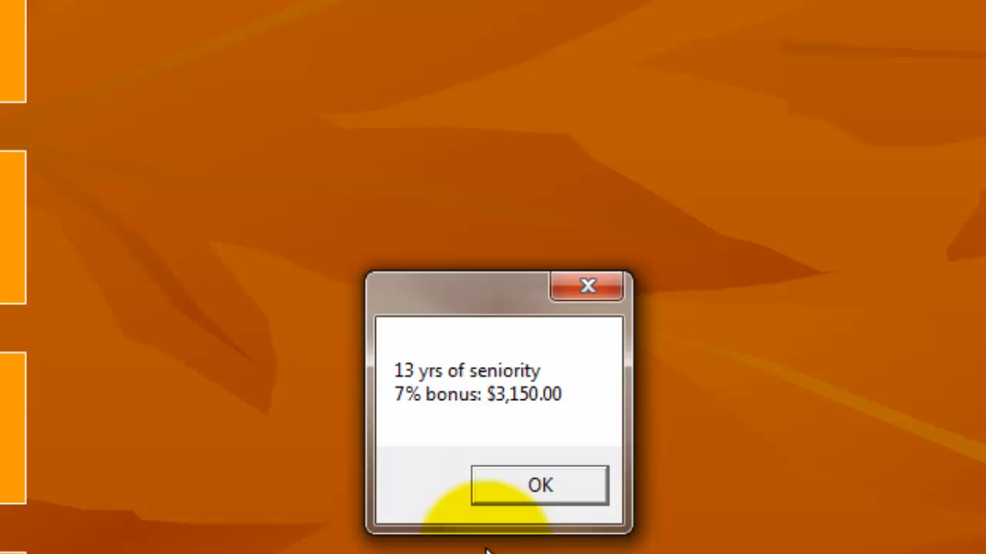
{"action": "mouse_move", "coordinate": [397, 419]}
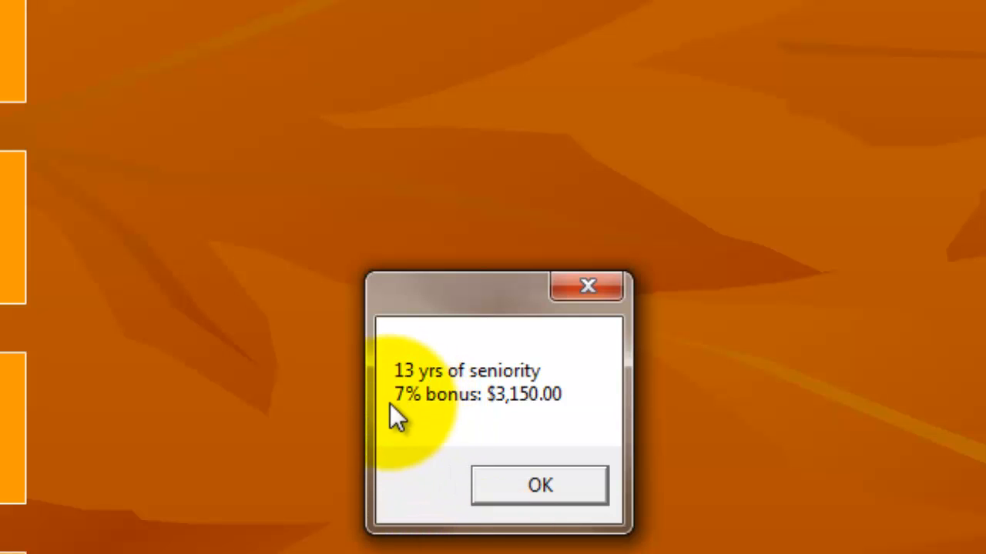
{"action": "mouse_move", "coordinate": [527, 431]}
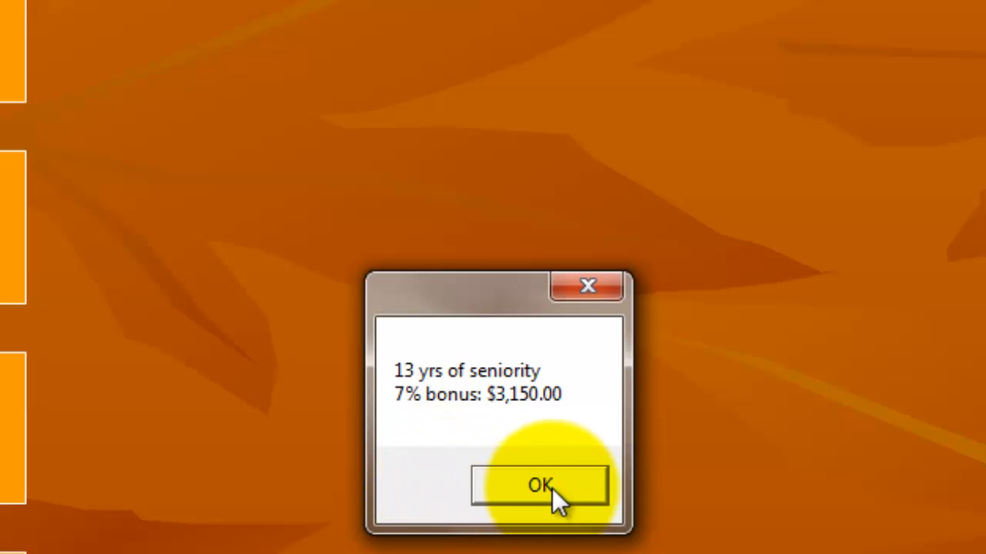
{"action": "left_click", "coordinate": [538, 485]}
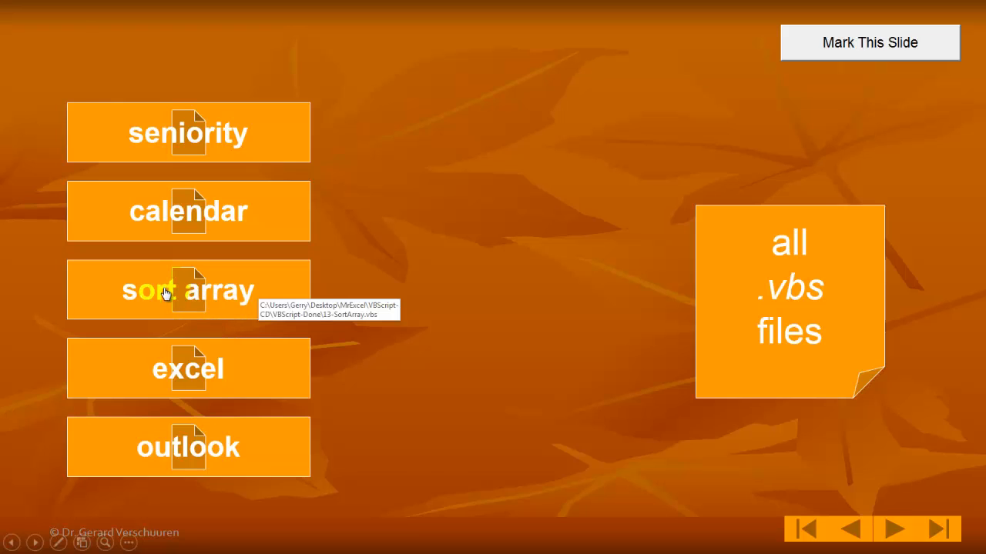
Step: Run the sort array script, viewing the twelve months unsorted and then alphabetized
{"action": "left_click", "coordinate": [188, 289]}
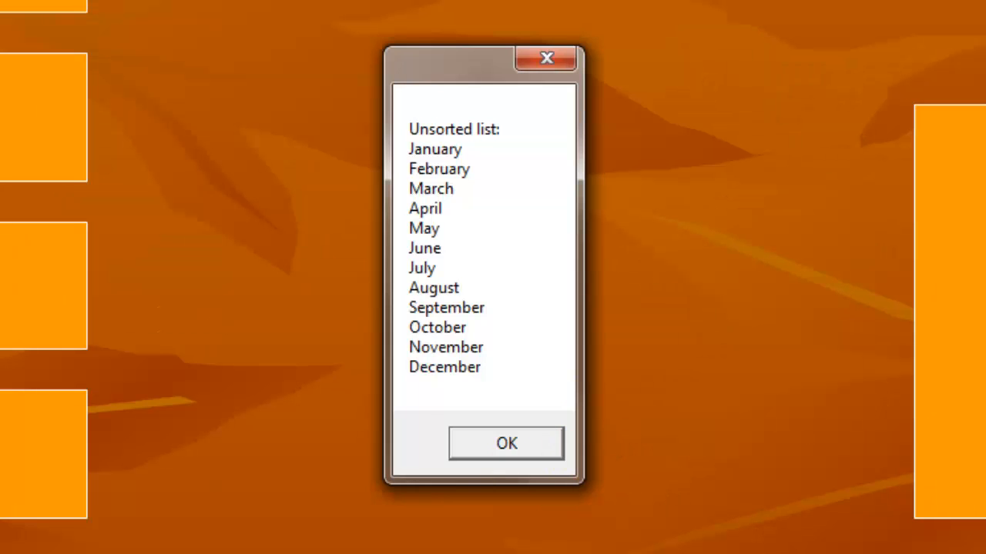
{"action": "mouse_move", "coordinate": [814, 343]}
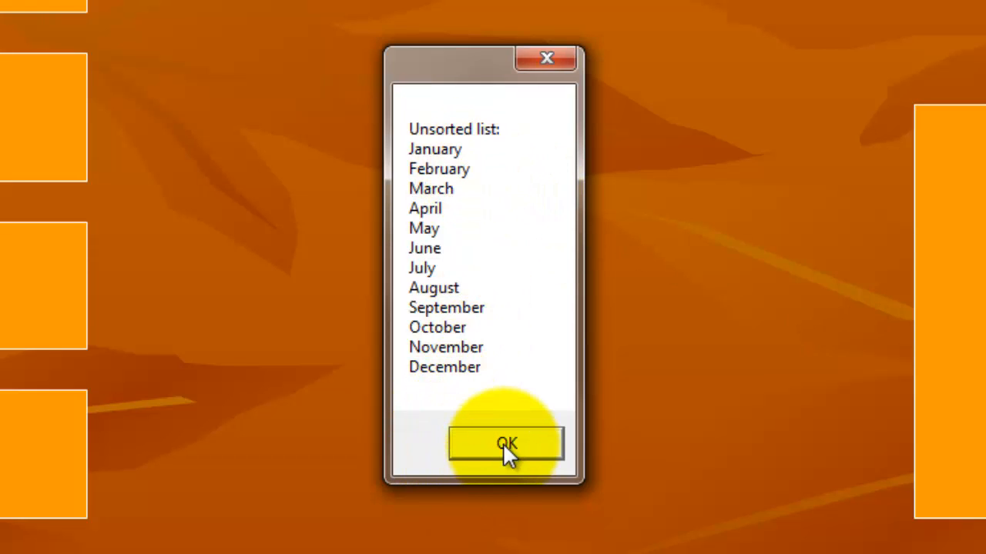
{"action": "left_click", "coordinate": [505, 444]}
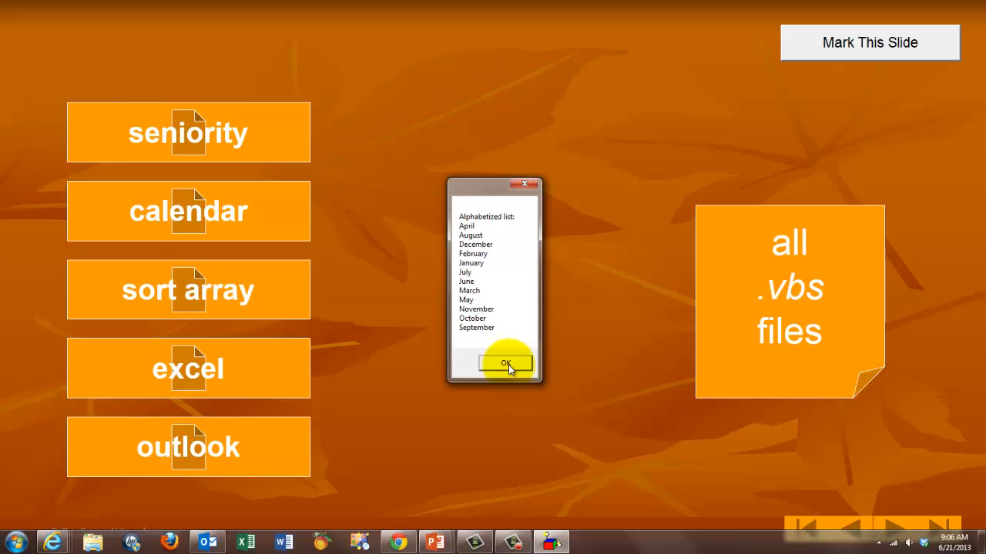
{"action": "left_click", "coordinate": [505, 363]}
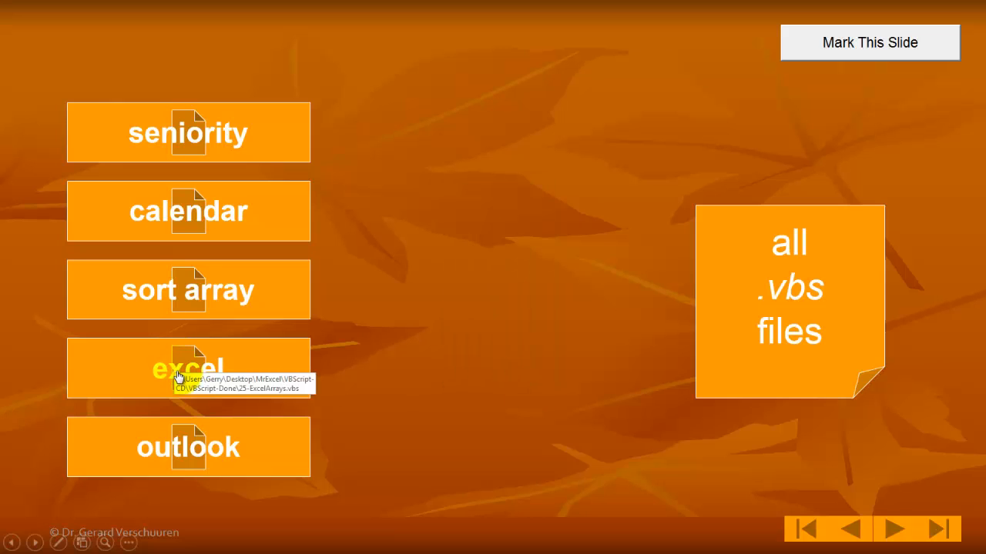
Step: Run the Excel sales tax script on 10,000 rows, totaling $2,506,570.00 and filling column C
{"action": "left_click", "coordinate": [188, 367]}
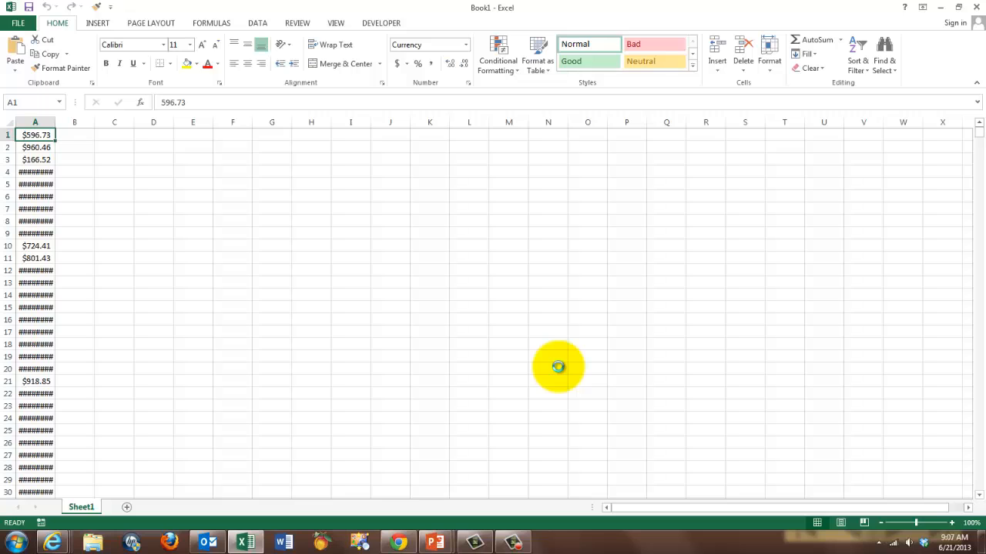
{"action": "mouse_move", "coordinate": [511, 399]}
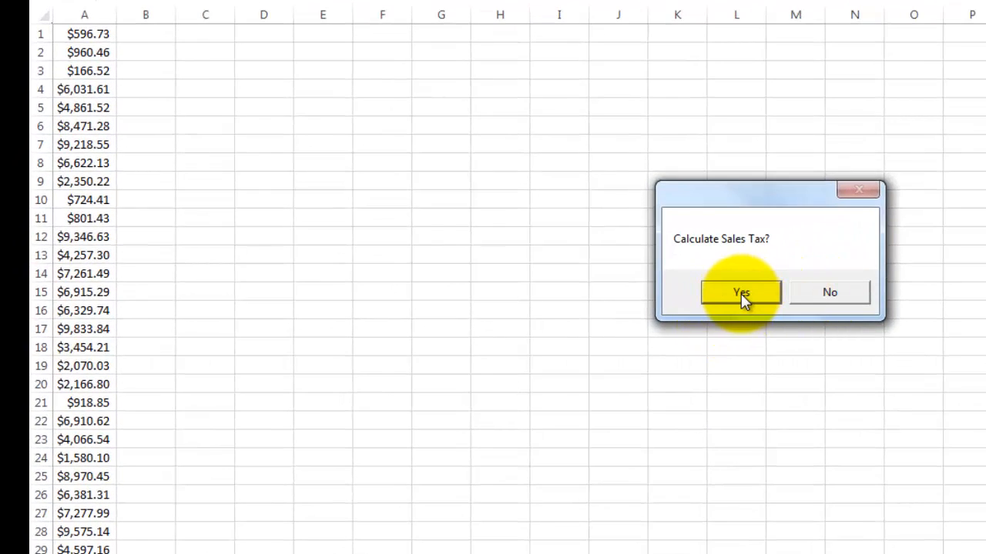
{"action": "left_click", "coordinate": [741, 292]}
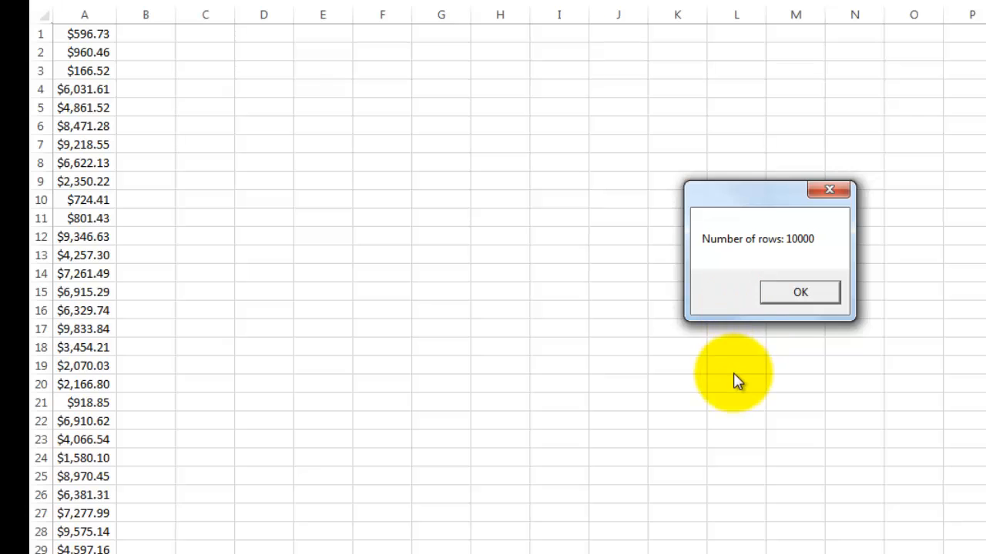
{"action": "mouse_move", "coordinate": [742, 376]}
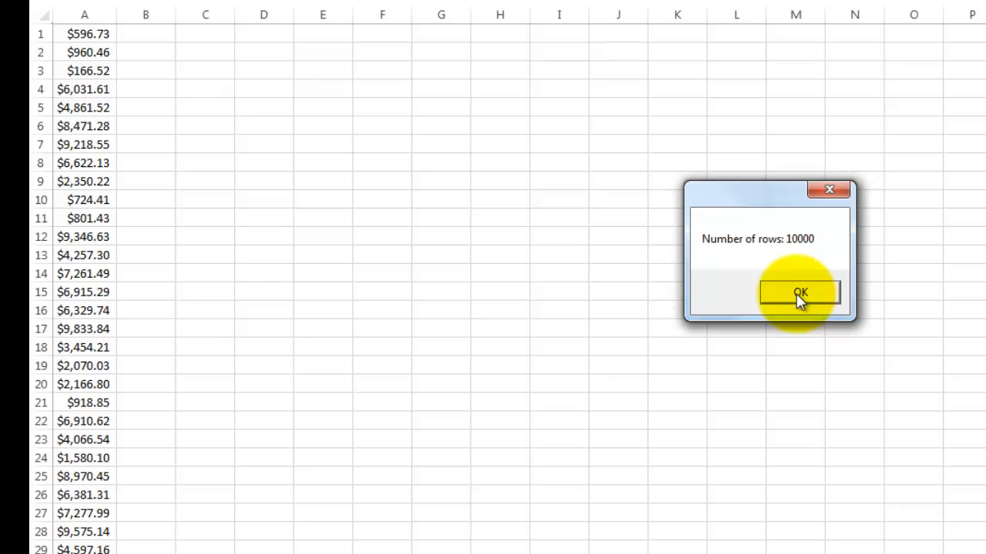
{"action": "left_click", "coordinate": [799, 293]}
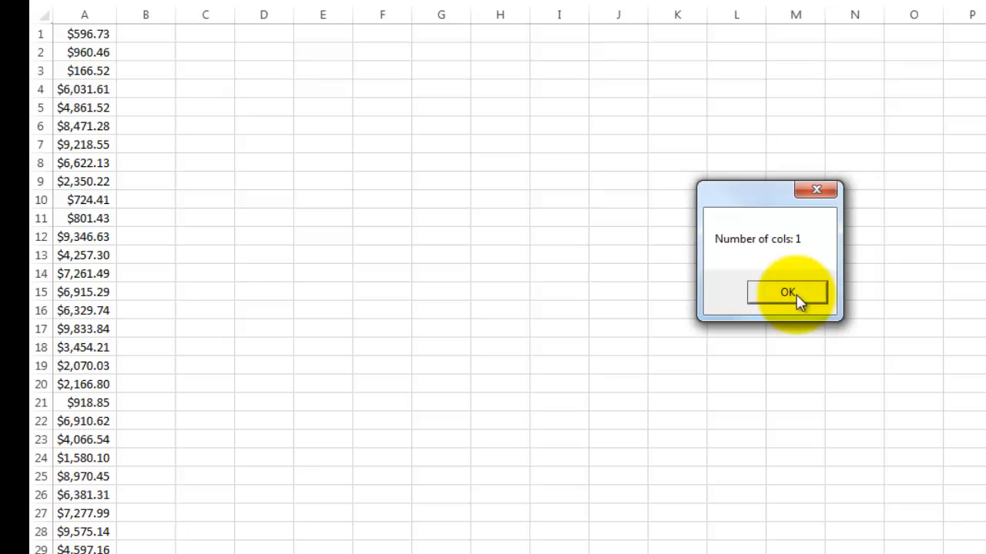
{"action": "left_click", "coordinate": [785, 292]}
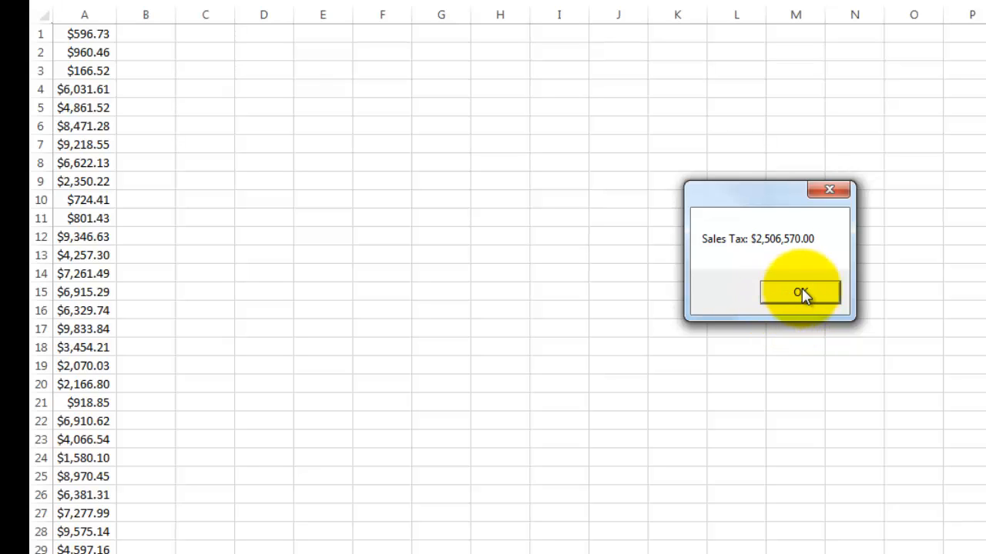
{"action": "left_click", "coordinate": [799, 293]}
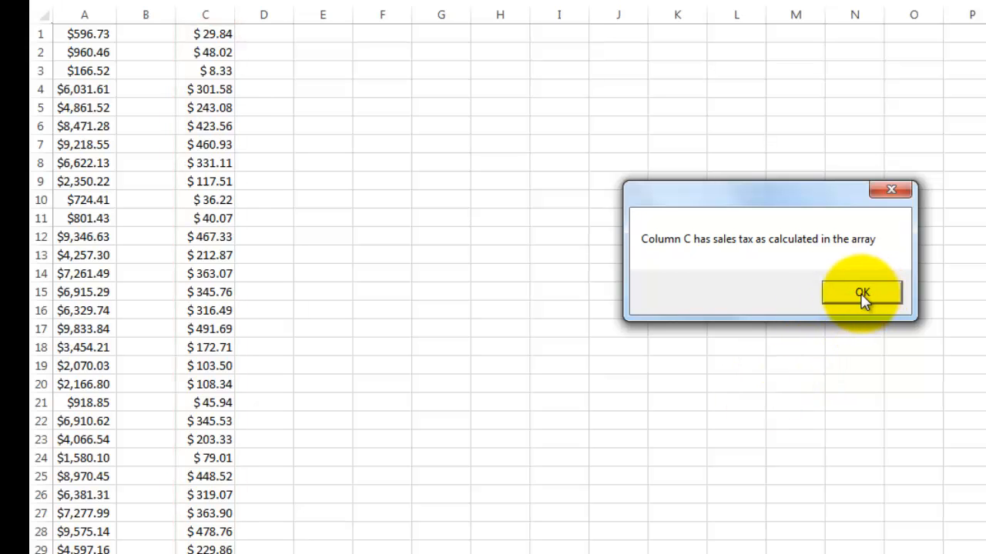
{"action": "left_click", "coordinate": [862, 293]}
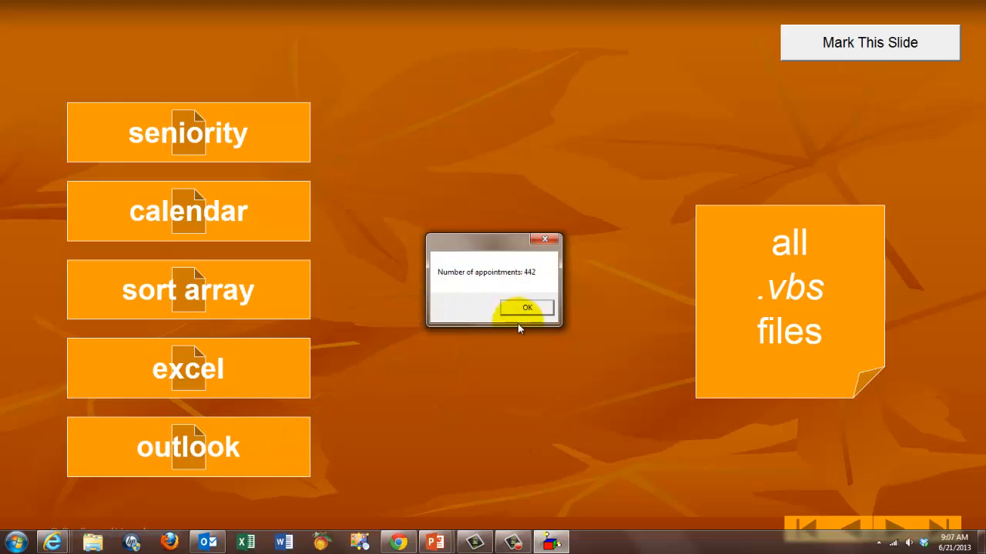
{"action": "mouse_move", "coordinate": [527, 310]}
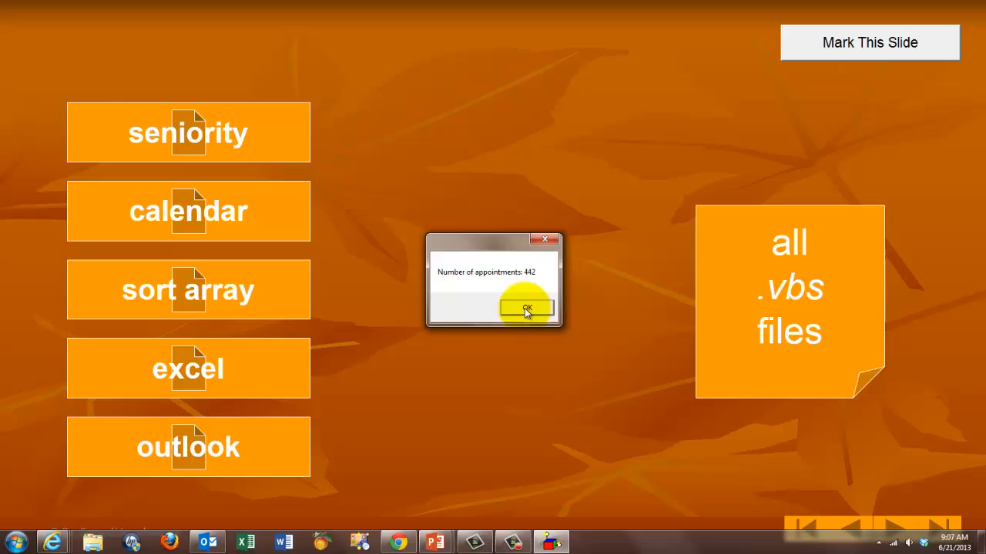
Step: Acknowledge 442 appointments, skip the recipient, and scroll the Listing of Appointments message
{"action": "left_click", "coordinate": [527, 308]}
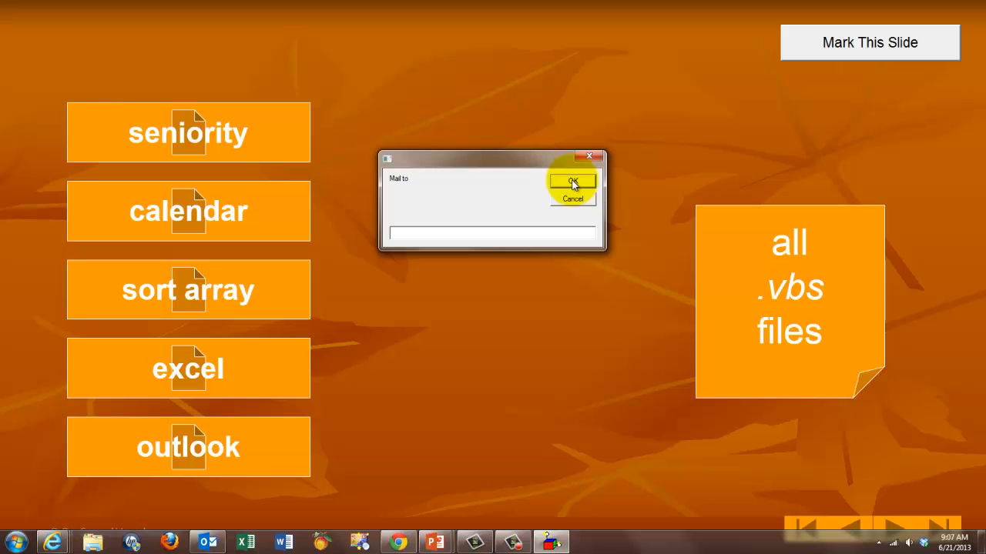
{"action": "left_click", "coordinate": [573, 182]}
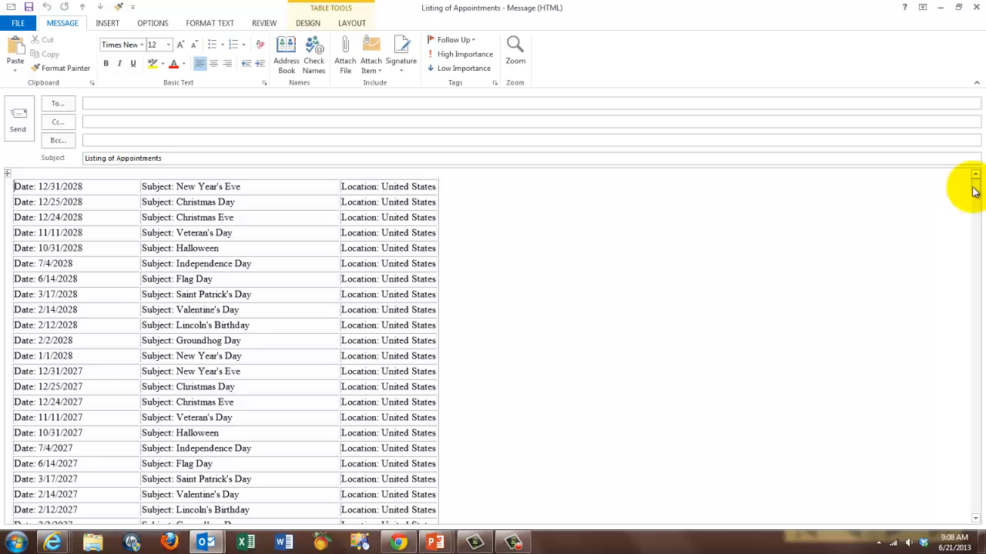
{"action": "scroll", "scroll_direction": "down", "scroll_amount": 3}
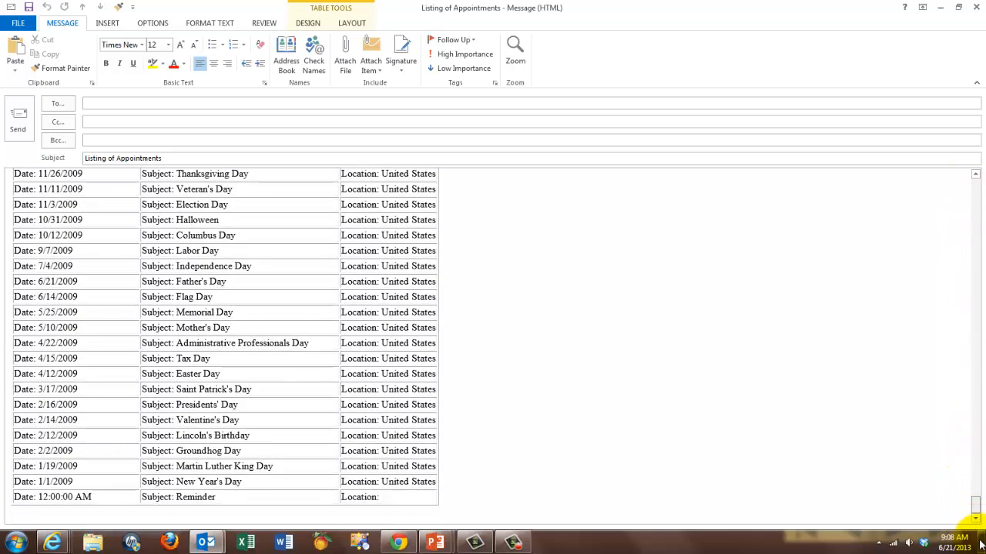
{"action": "scroll", "scroll_direction": "down", "scroll_amount": 3}
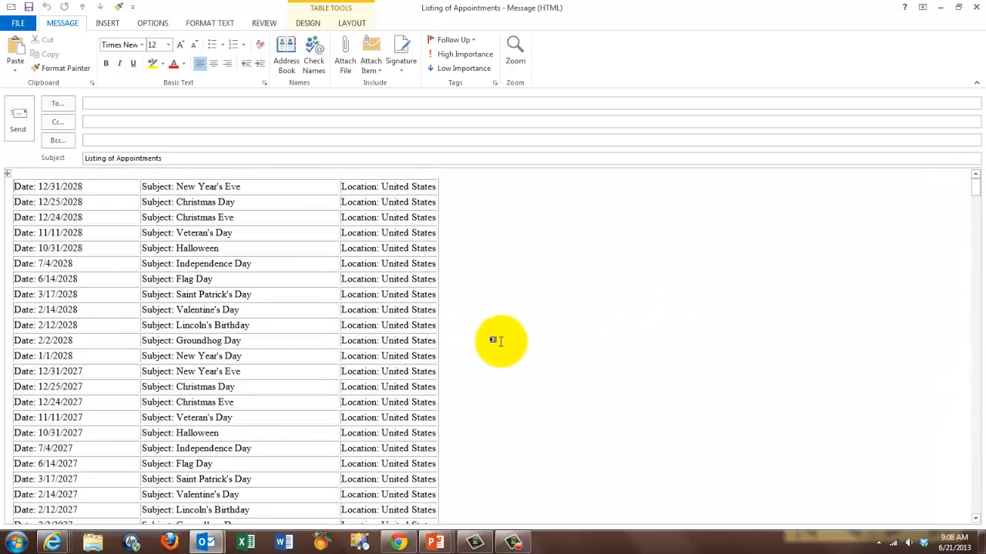
{"action": "mouse_move", "coordinate": [625, 348]}
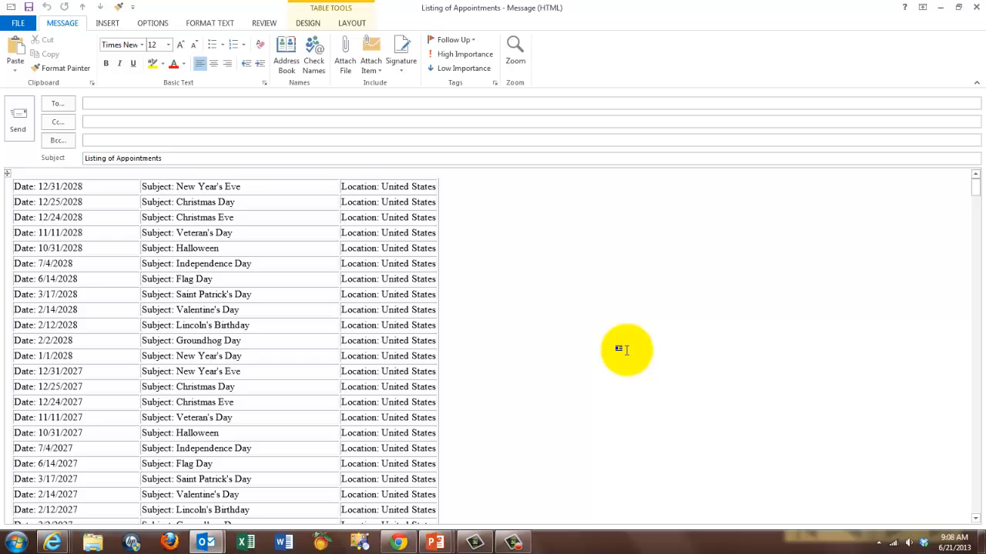